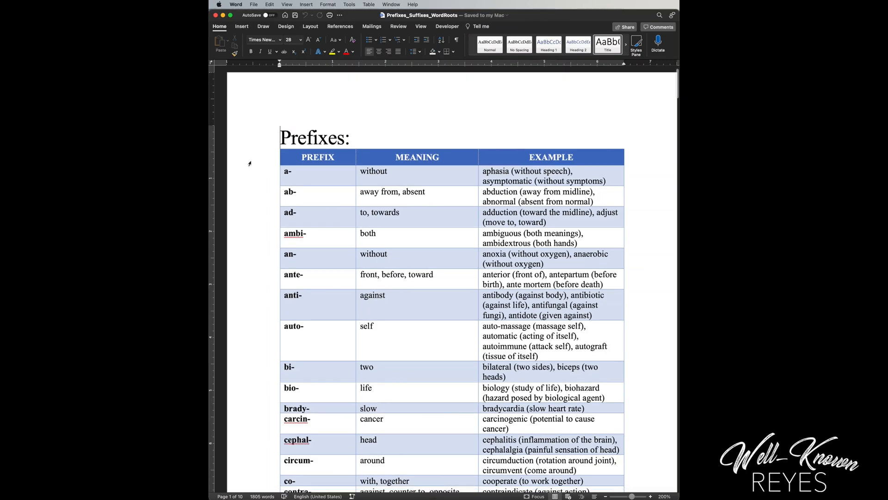
Create a new blank document (Document1) from the File menu.
scroll(down, 3)
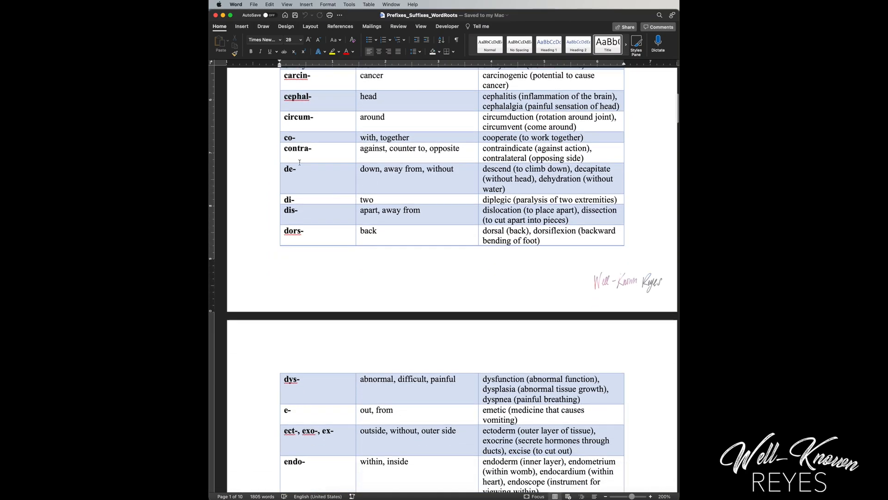
scroll(down, 3)
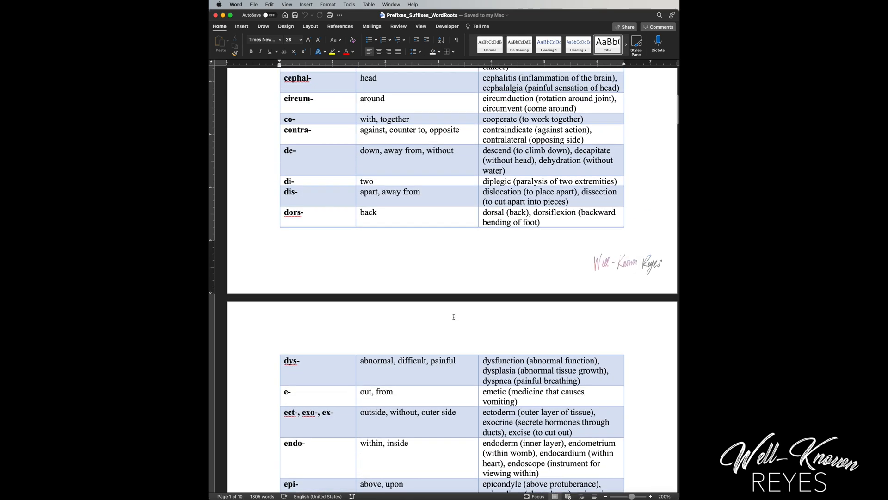
scroll(up, 3)
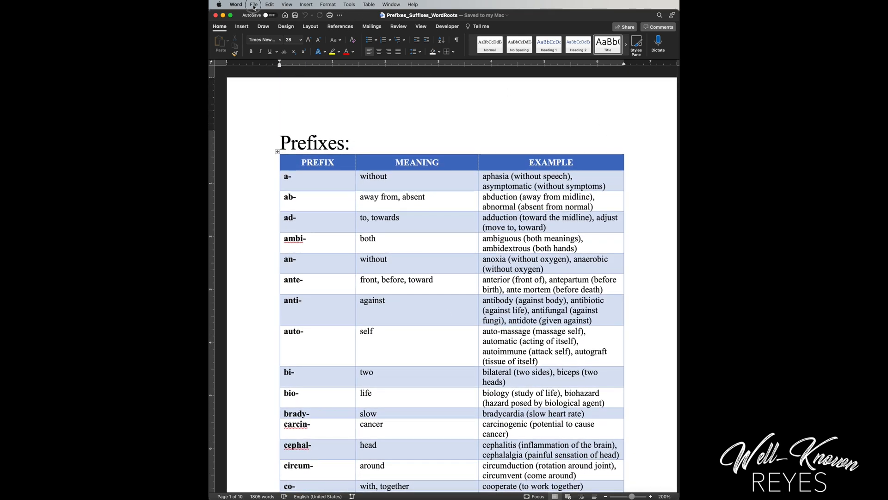
click(253, 3)
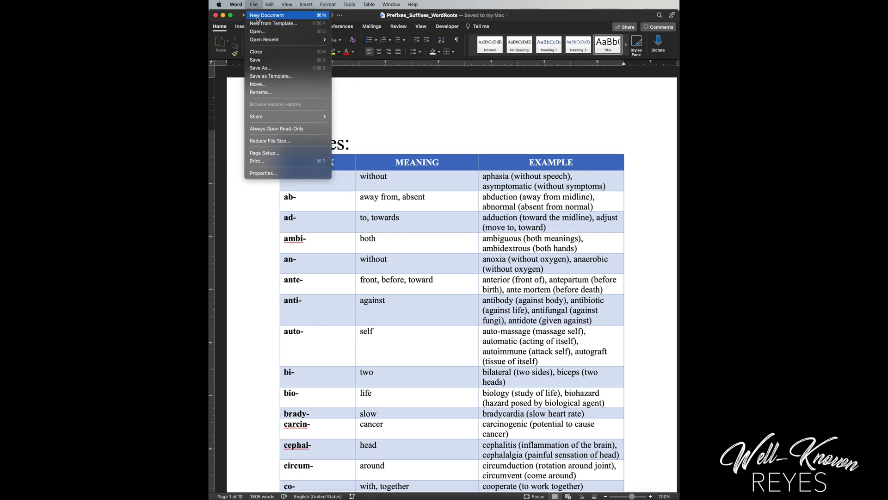
click(266, 16)
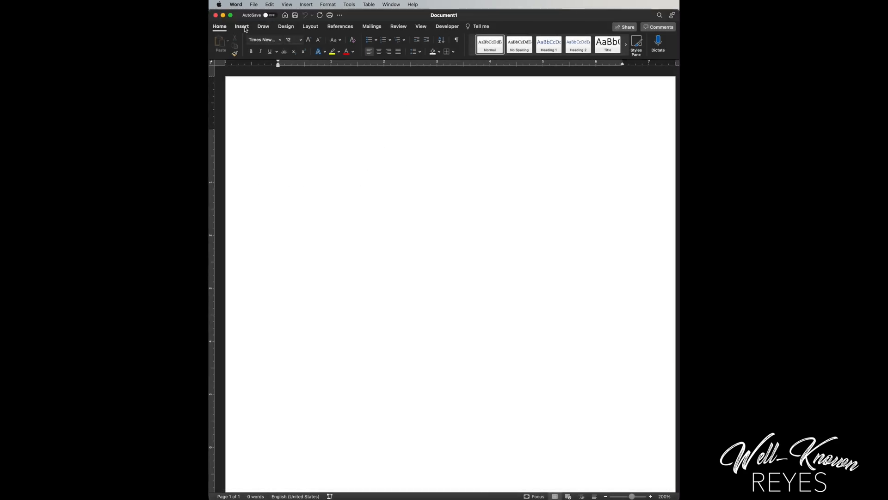
Insert an empty 3-by-3 table at the top of the document.
click(242, 25)
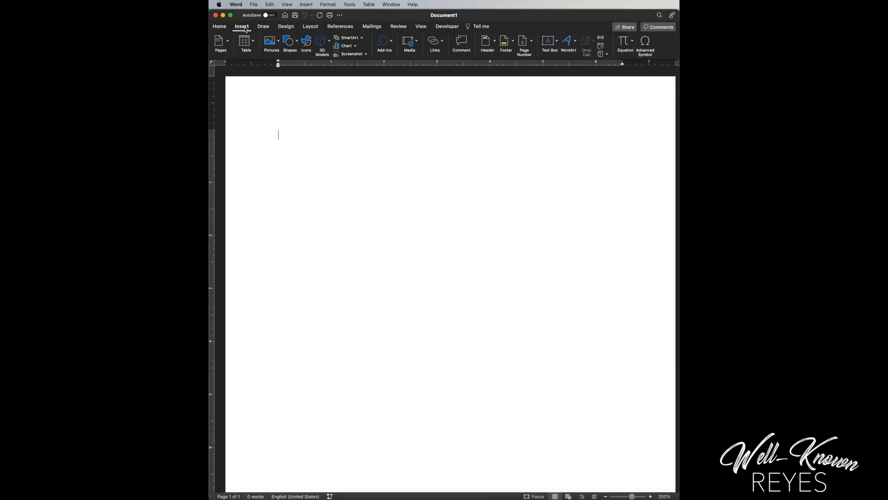
click(246, 43)
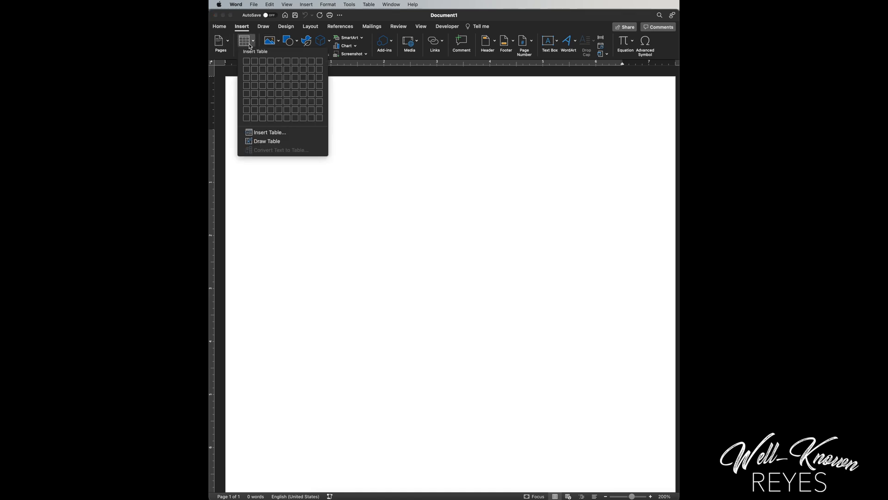
mouse_move(246, 61)
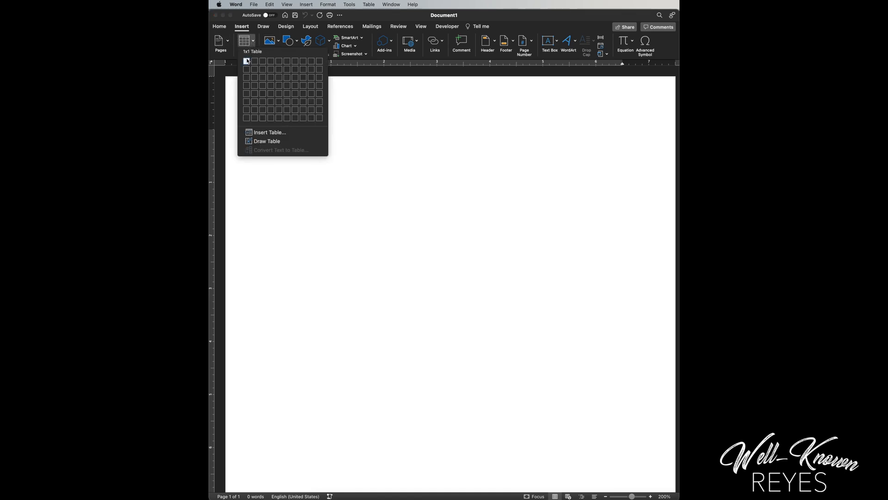
mouse_move(246, 102)
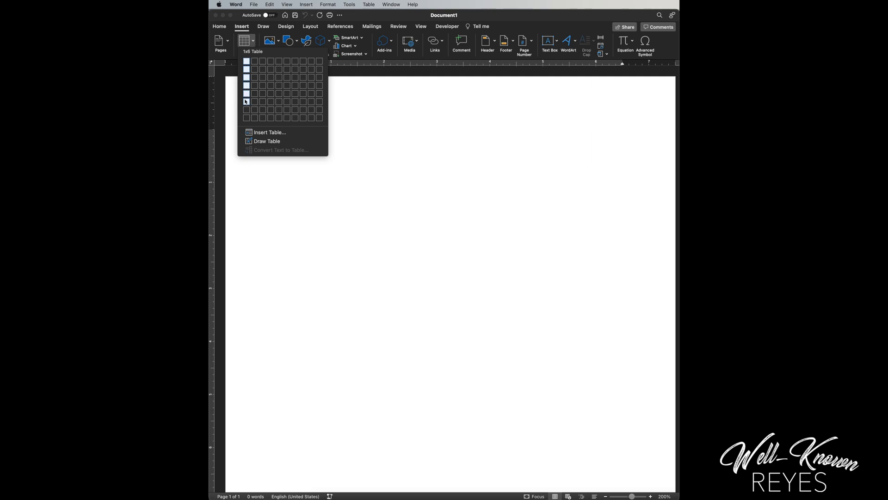
mouse_move(311, 61)
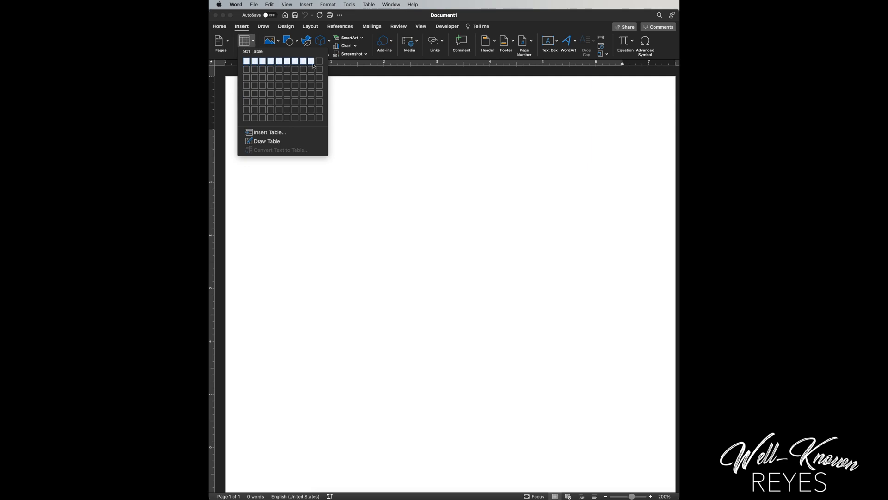
mouse_move(246, 61)
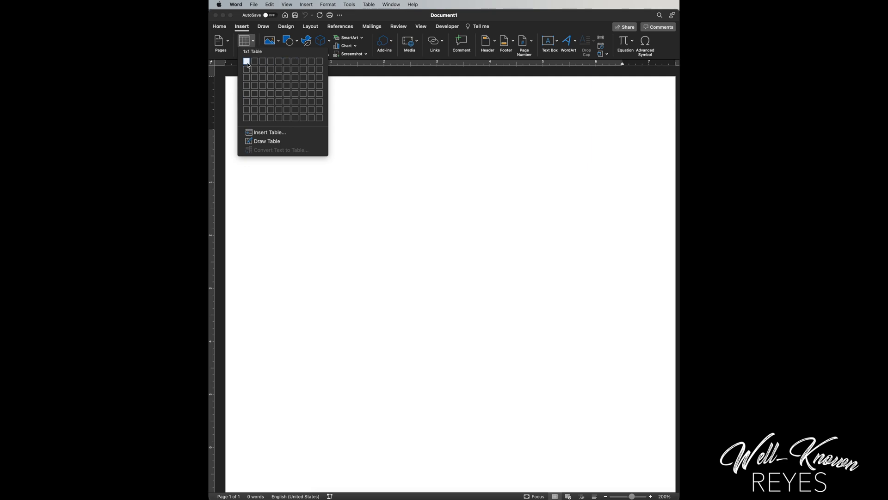
mouse_move(261, 70)
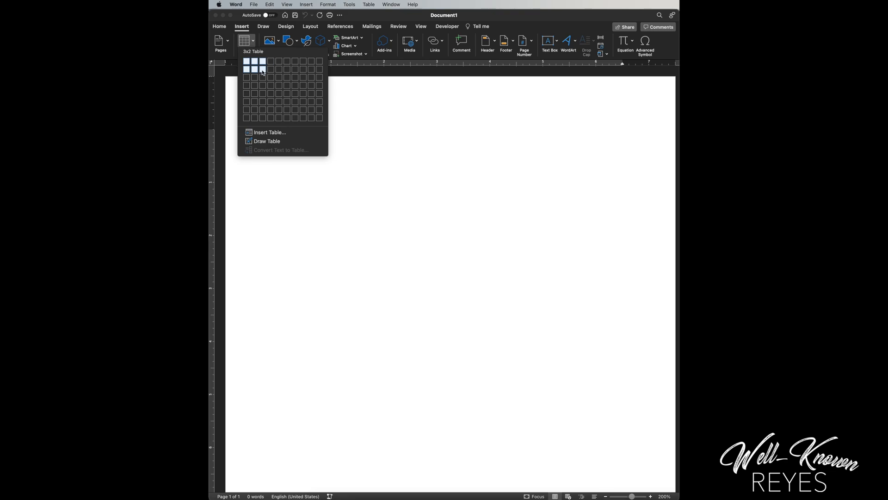
mouse_move(262, 77)
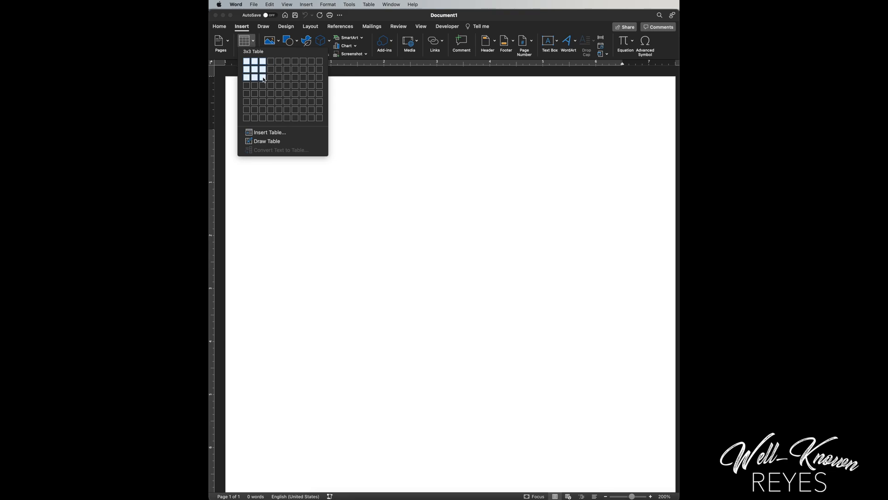
click(262, 78)
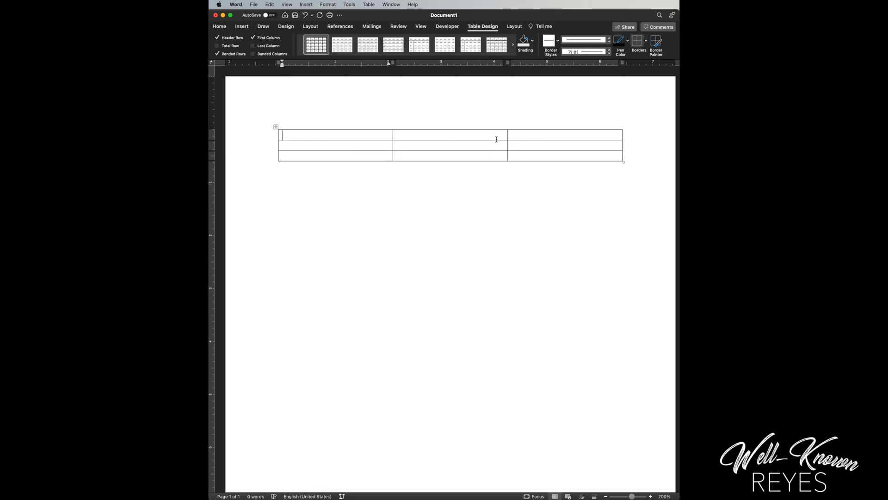
mouse_move(405, 58)
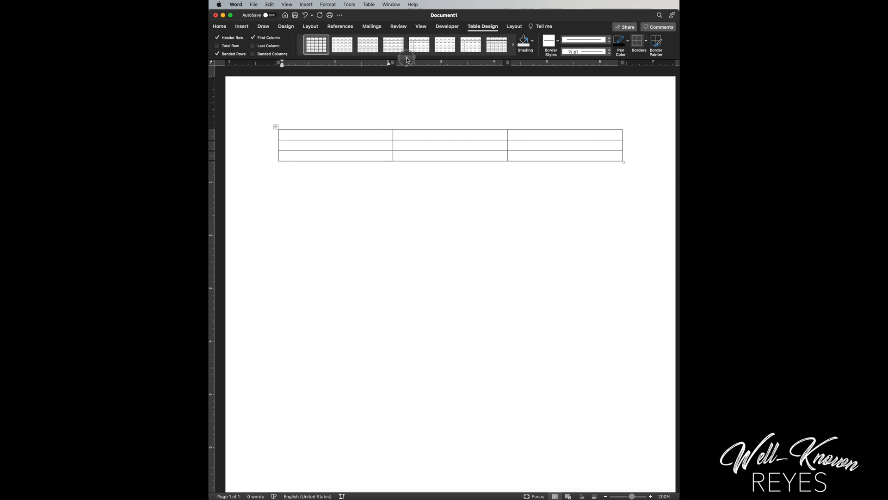
Apply the blue Grid Table style with a dark header row and banded rows.
click(513, 44)
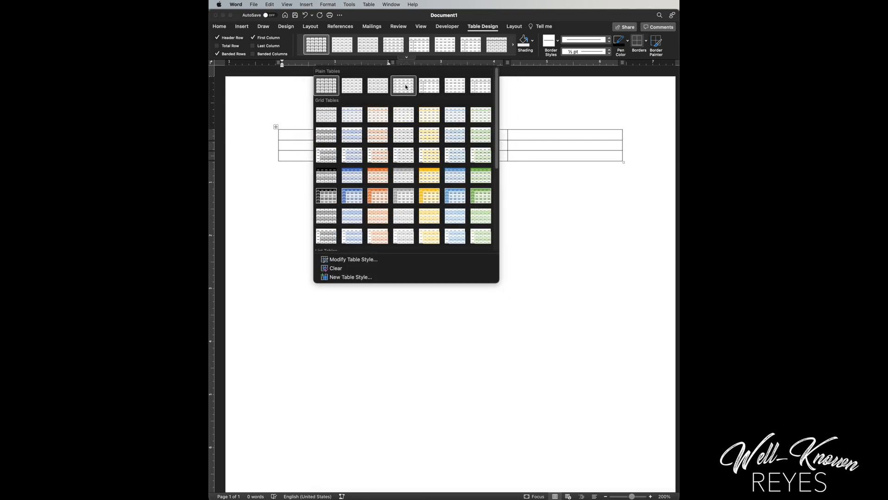
mouse_move(429, 175)
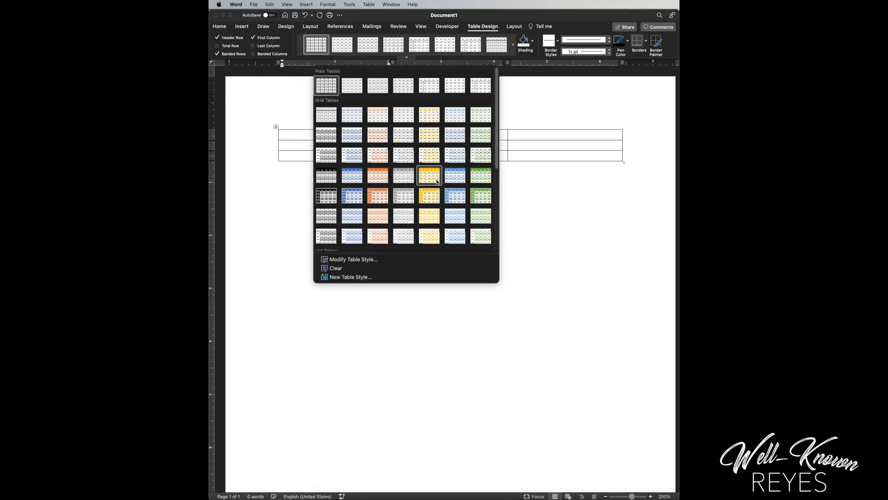
mouse_move(352, 155)
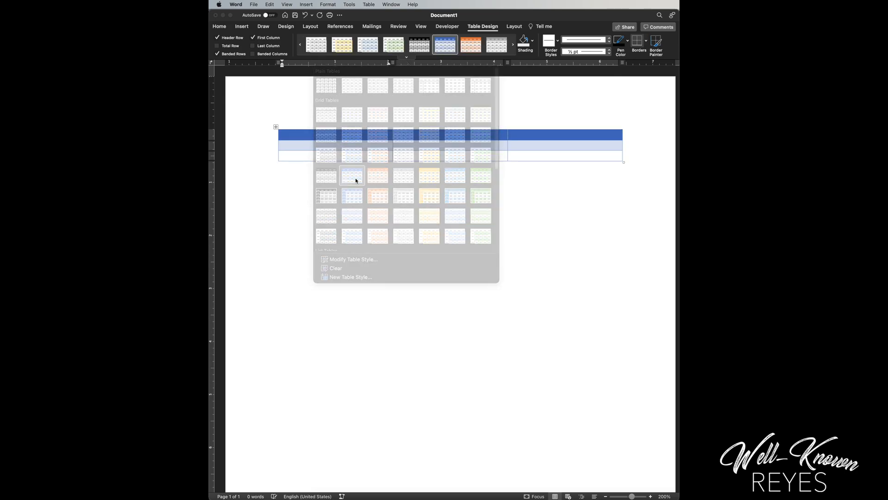
click(446, 44)
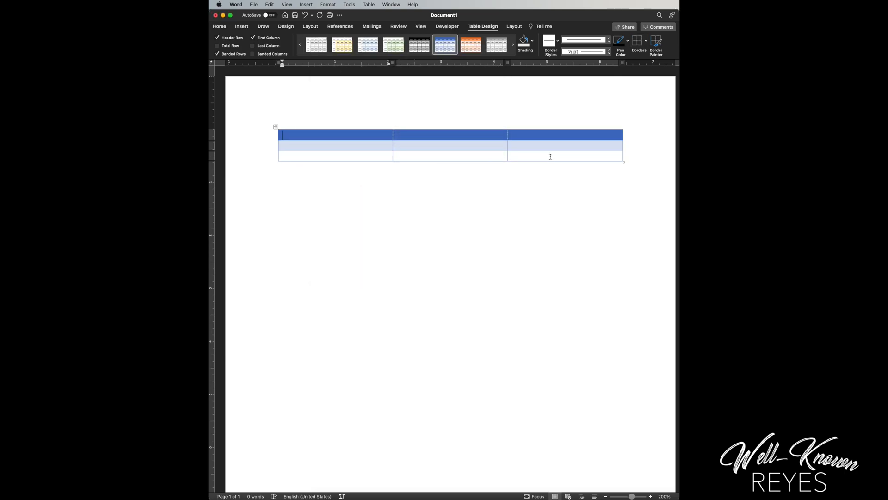
Fill the header row with Title 1, Title 2, Title 3 and tab on to grow the table to five rows.
text(Titl)
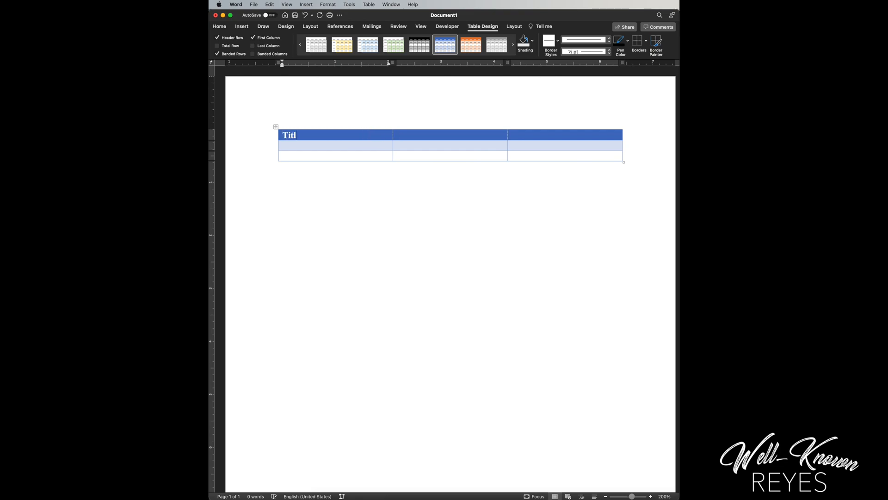
text(Title 1	Title 2	Title 3)
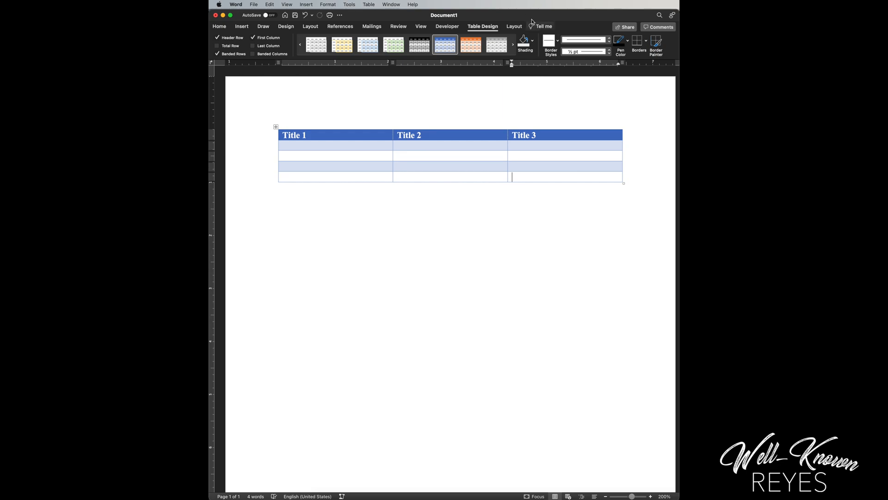
click(514, 25)
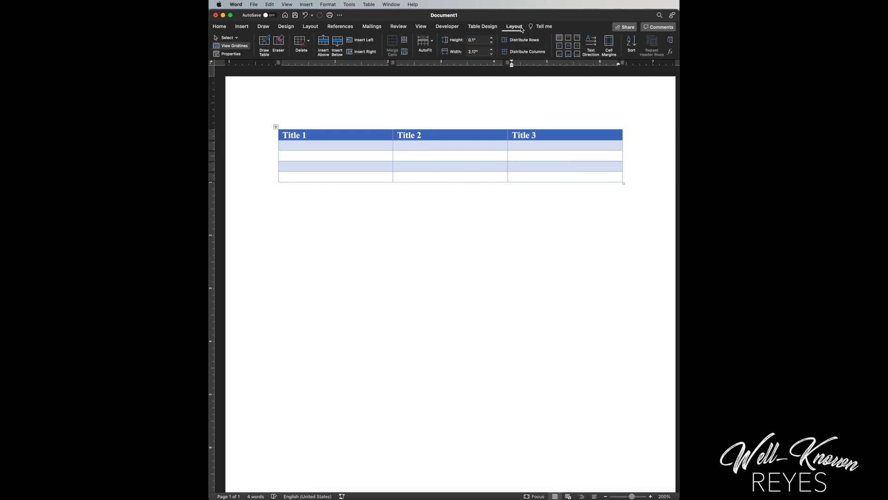
Add a fourth column to the table so it spans four columns and five rows.
click(565, 175)
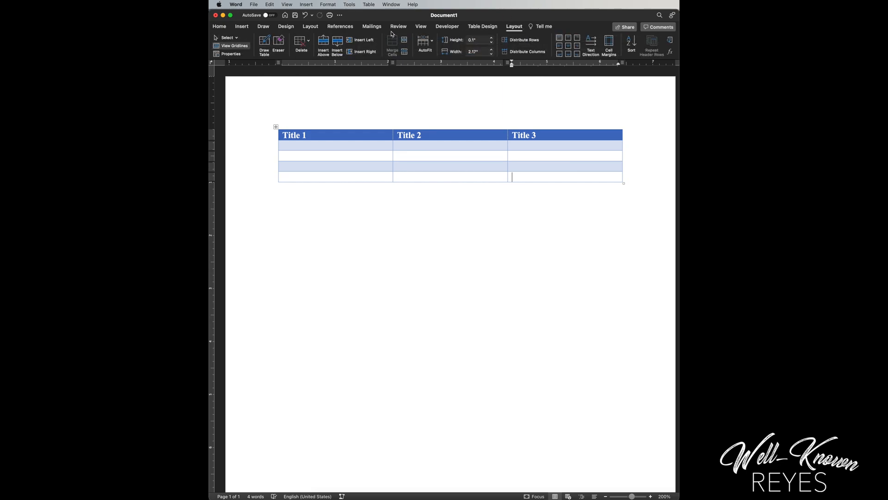
mouse_move(323, 45)
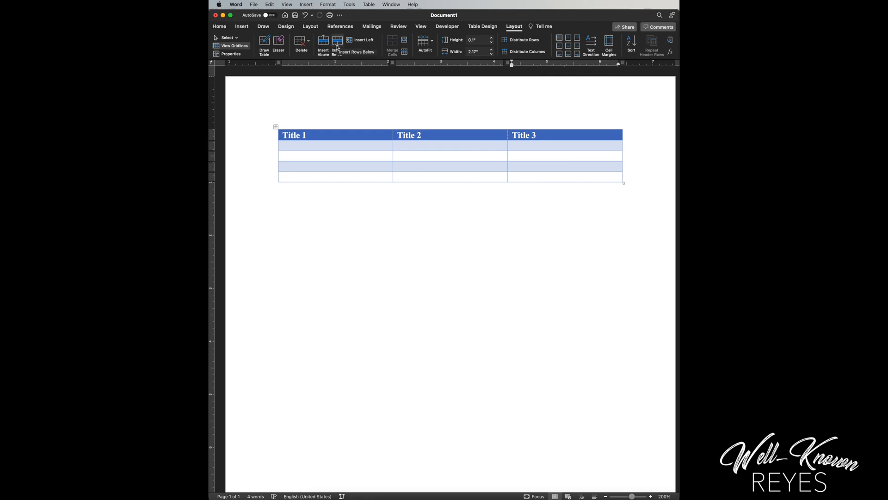
click(565, 176)
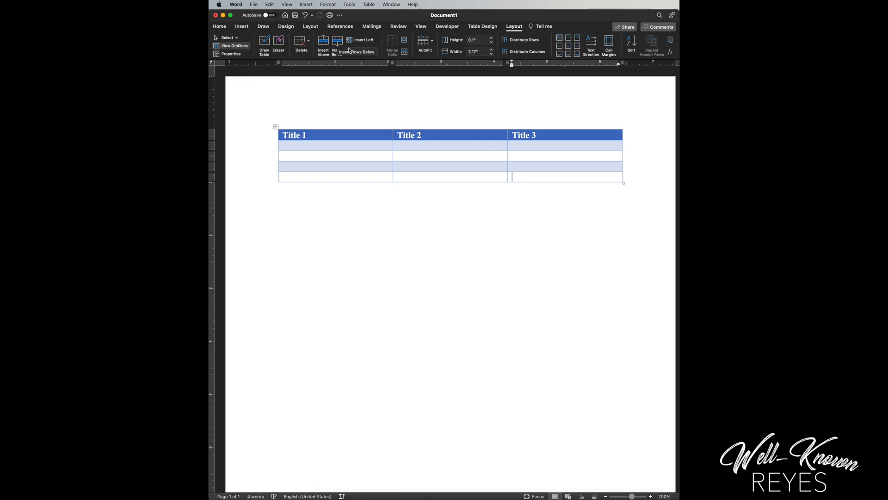
mouse_move(342, 62)
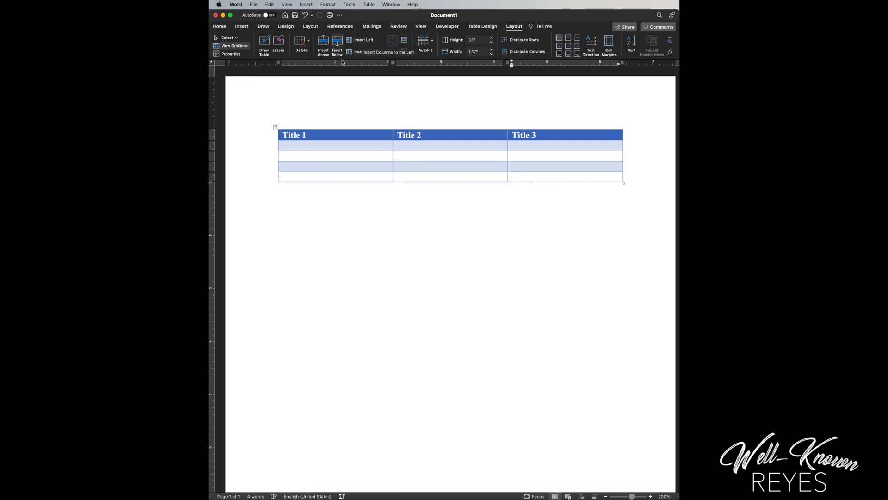
click(365, 52)
text(Title 4)
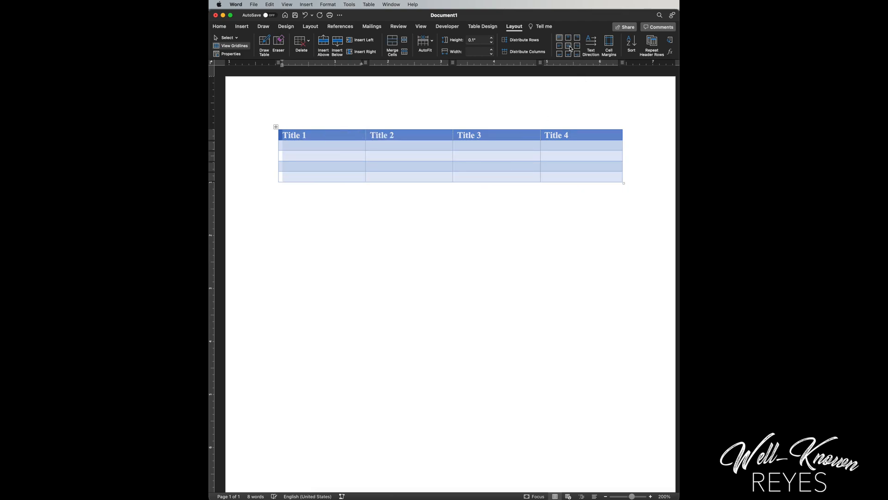
mouse_move(568, 46)
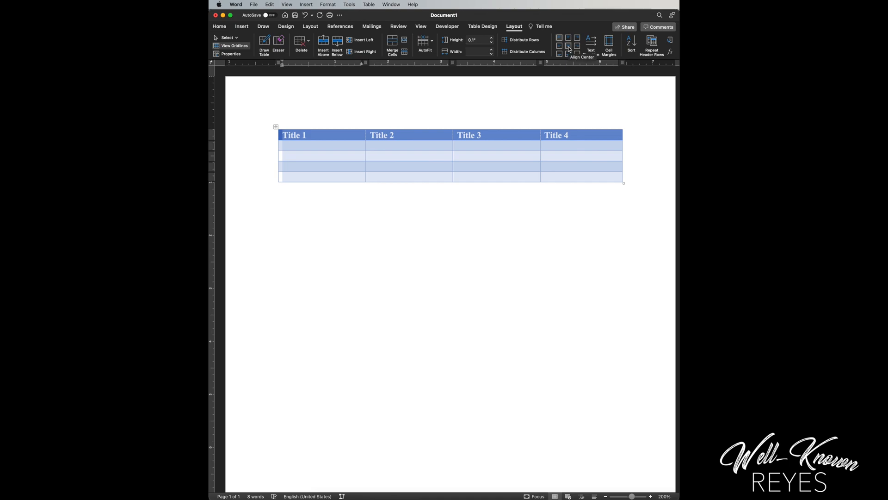
Center the Title 1–4 header text with Align Center, then deselect the table.
click(568, 47)
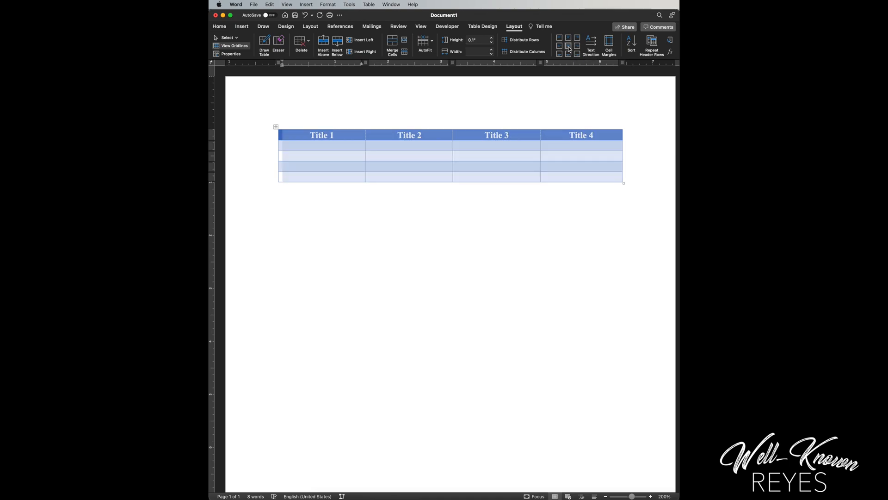
click(448, 149)
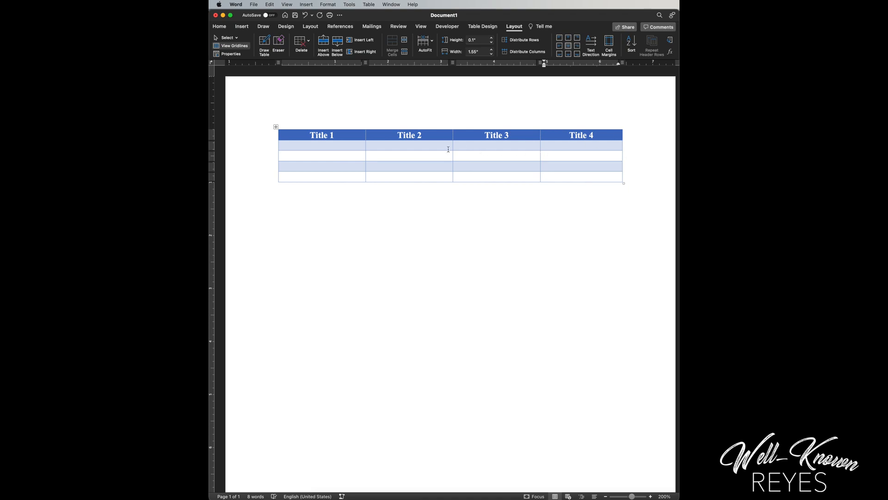
click(582, 176)
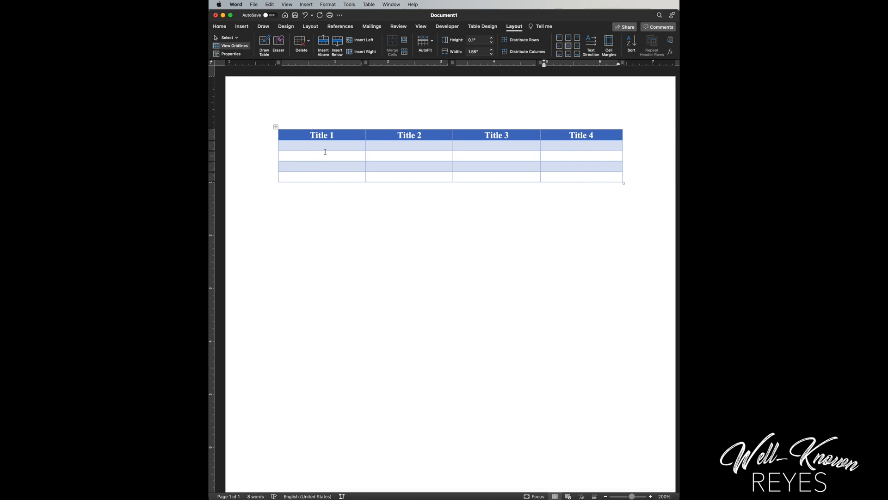
click(594, 176)
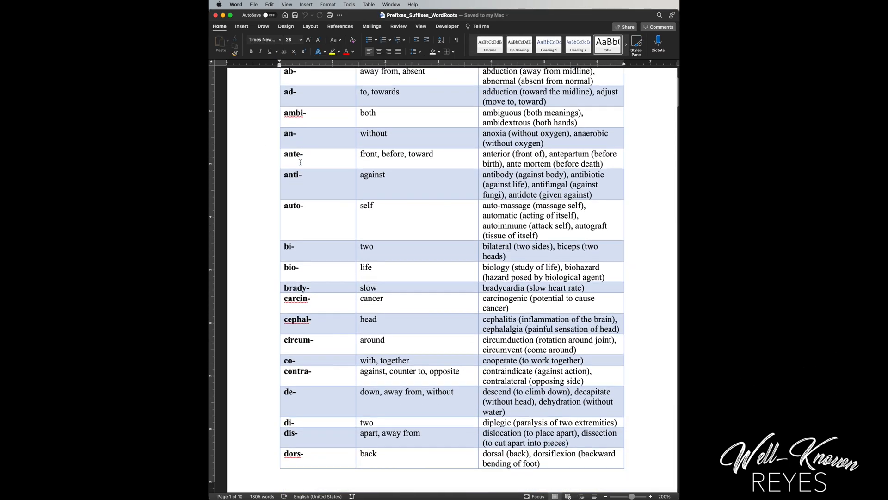
Scroll the Prefixes_Suffixes_WordRoots table down to its second page of dys- entries.
scroll(down, 3)
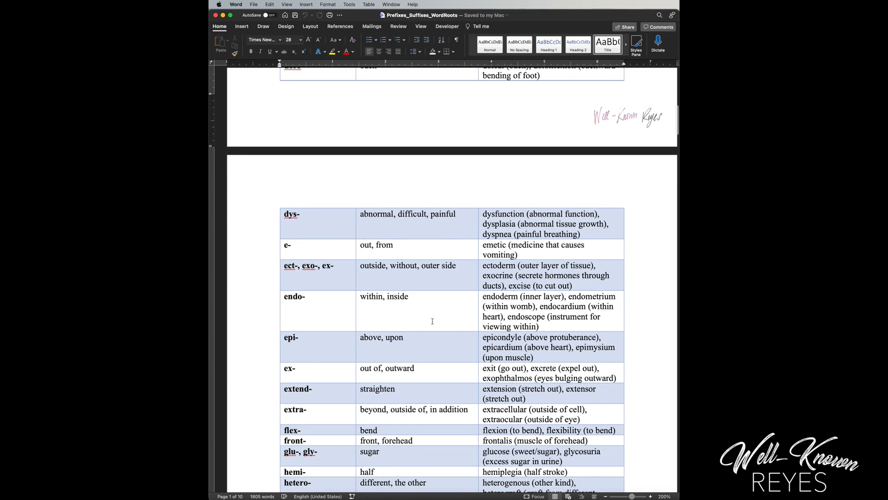